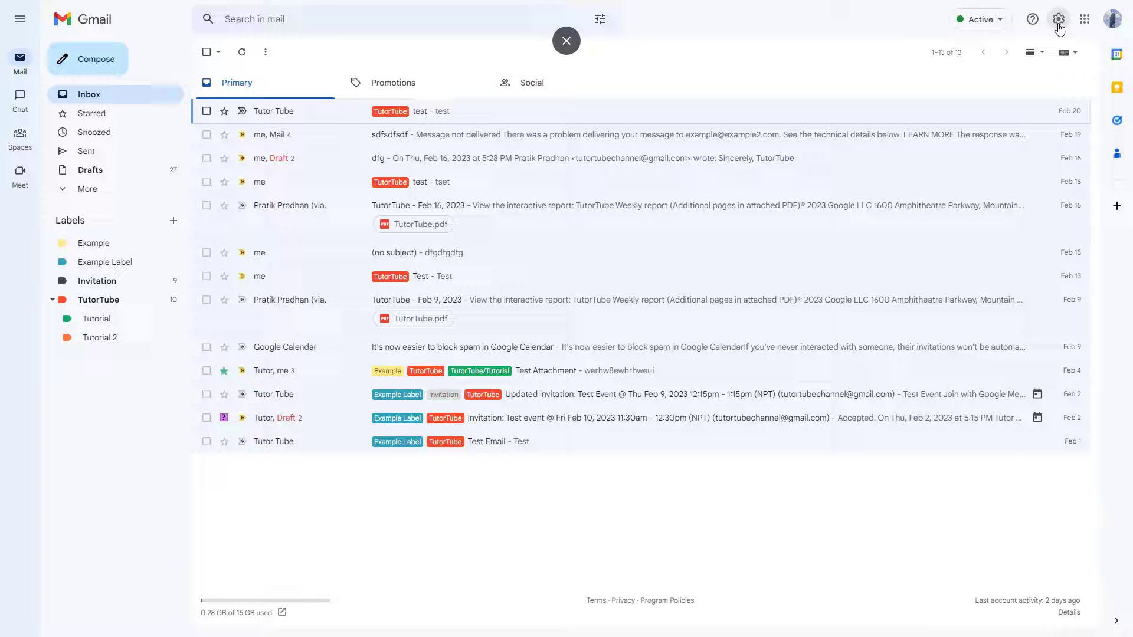
Reach the Snippets option on the General settings page, currently set to Show snippets.
left_click(1058, 19)
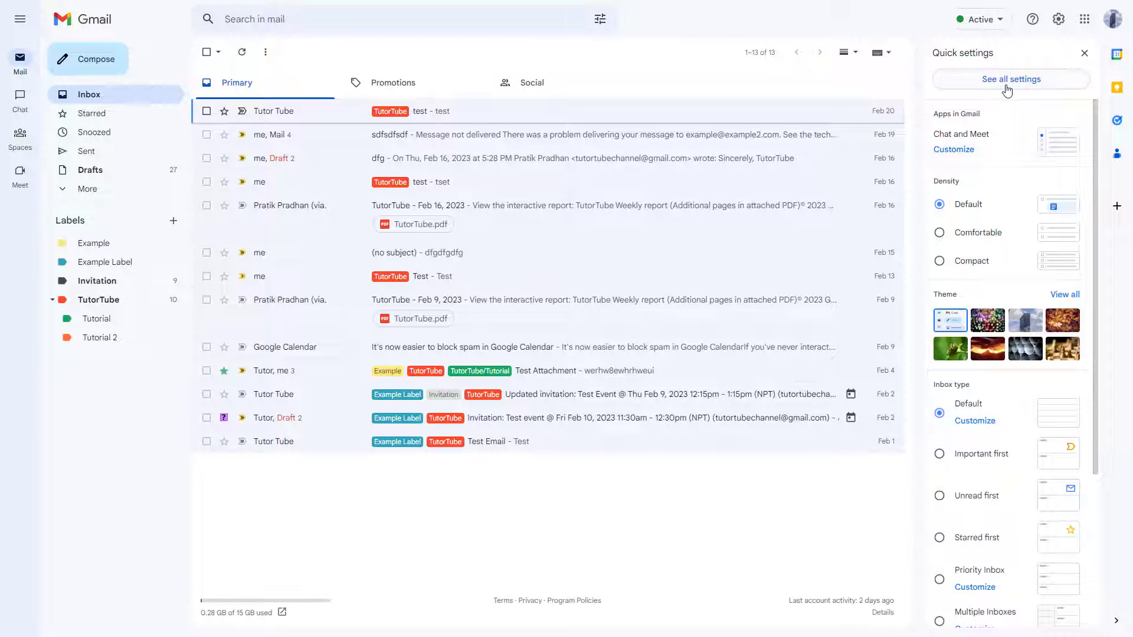
left_click(1010, 78)
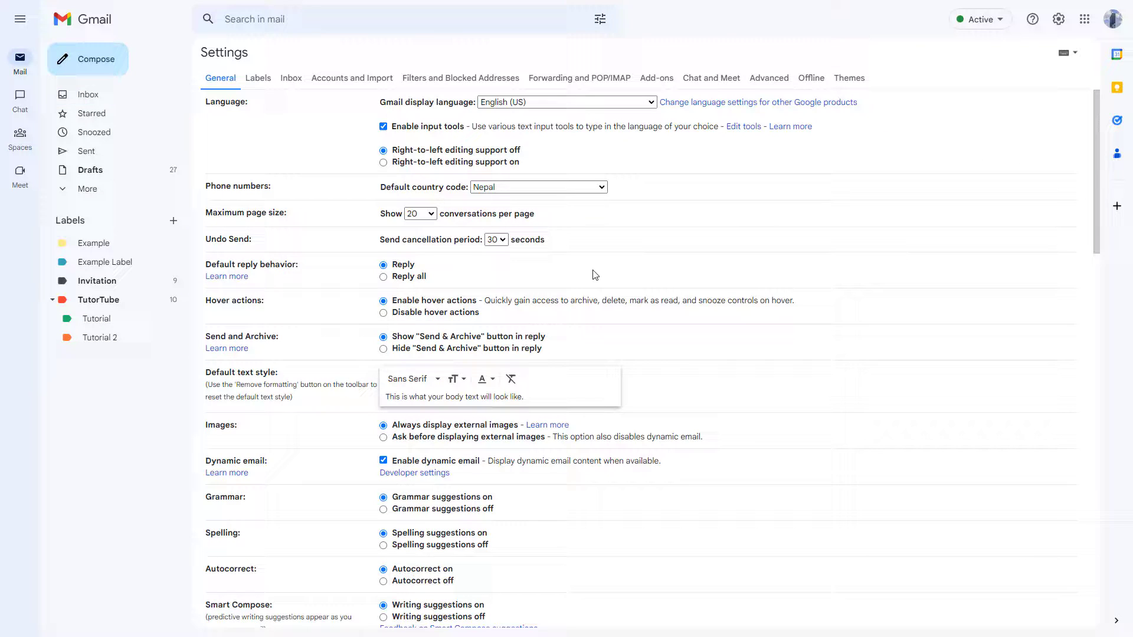
scroll("down", 3)
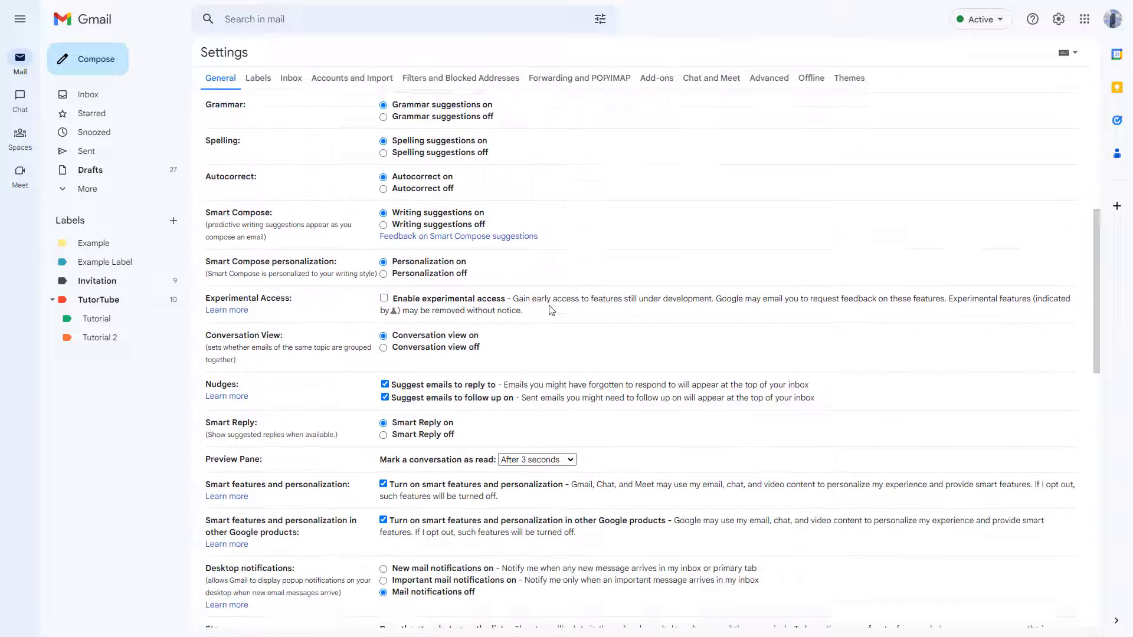
scroll("down", 3)
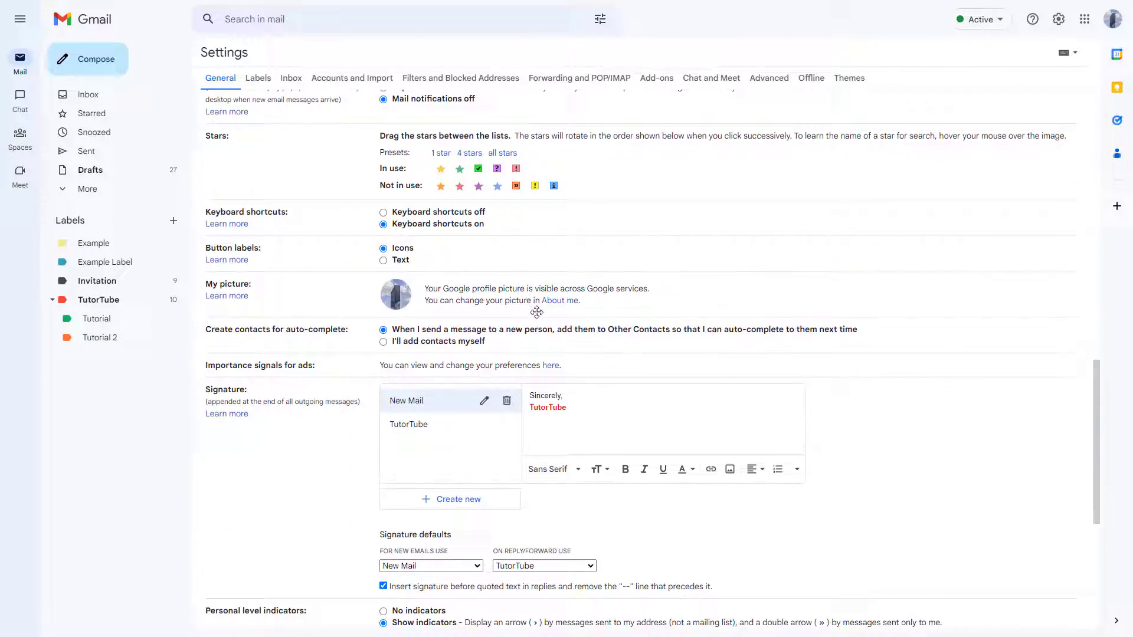
scroll("down", 3)
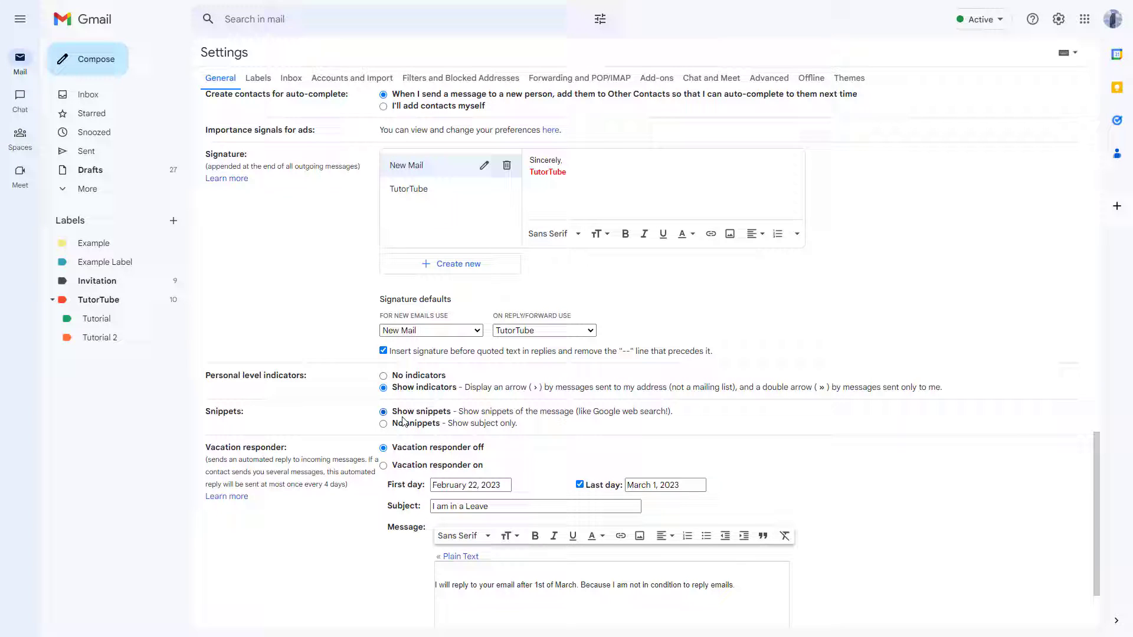
mouse_move(504, 433)
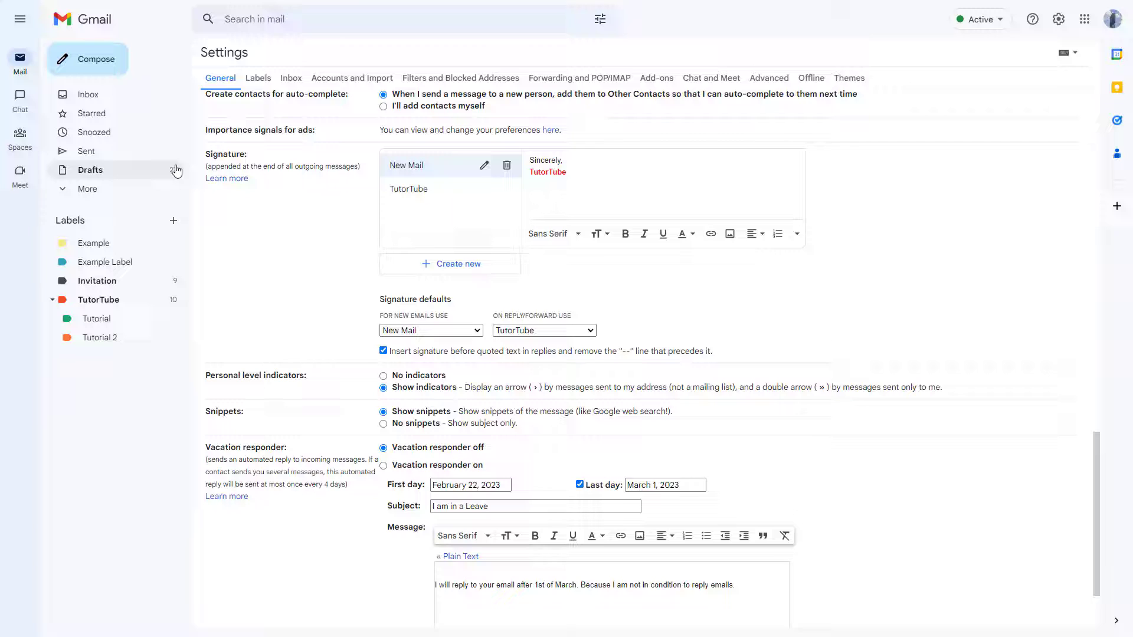
Return to the inbox, where each message still shows a preview snippet.
left_click(88, 93)
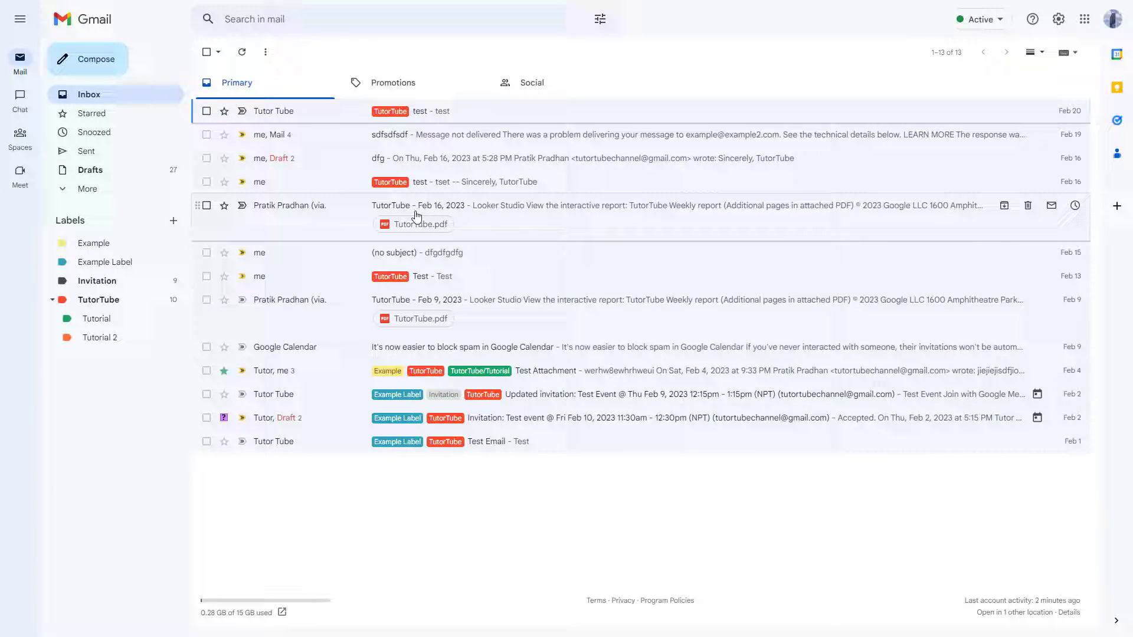
mouse_move(586, 214)
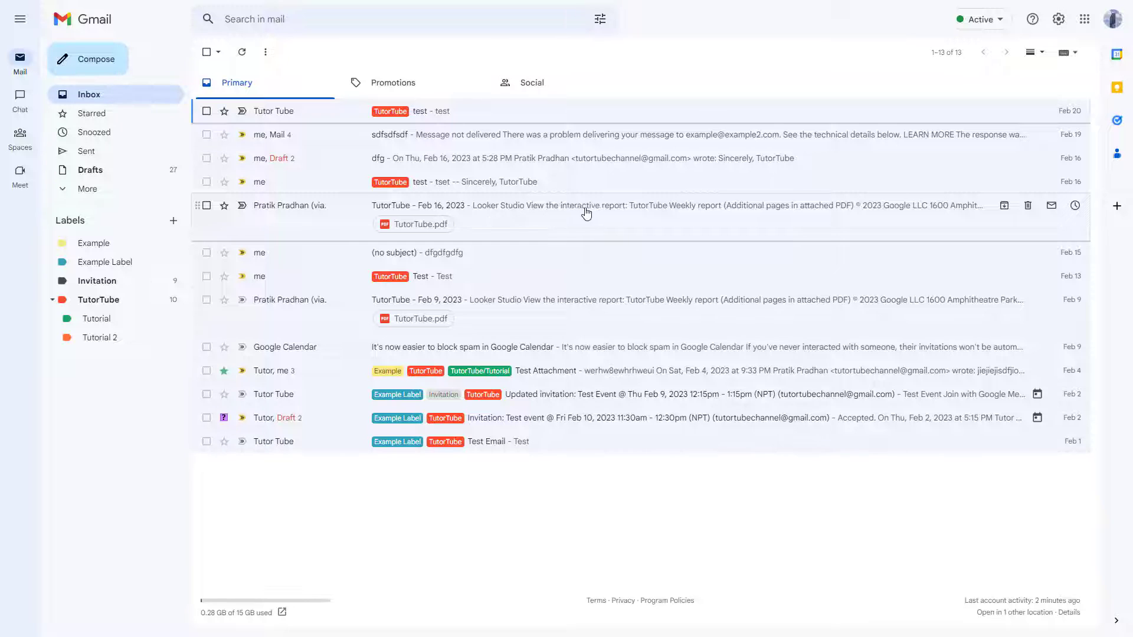
mouse_move(660, 216)
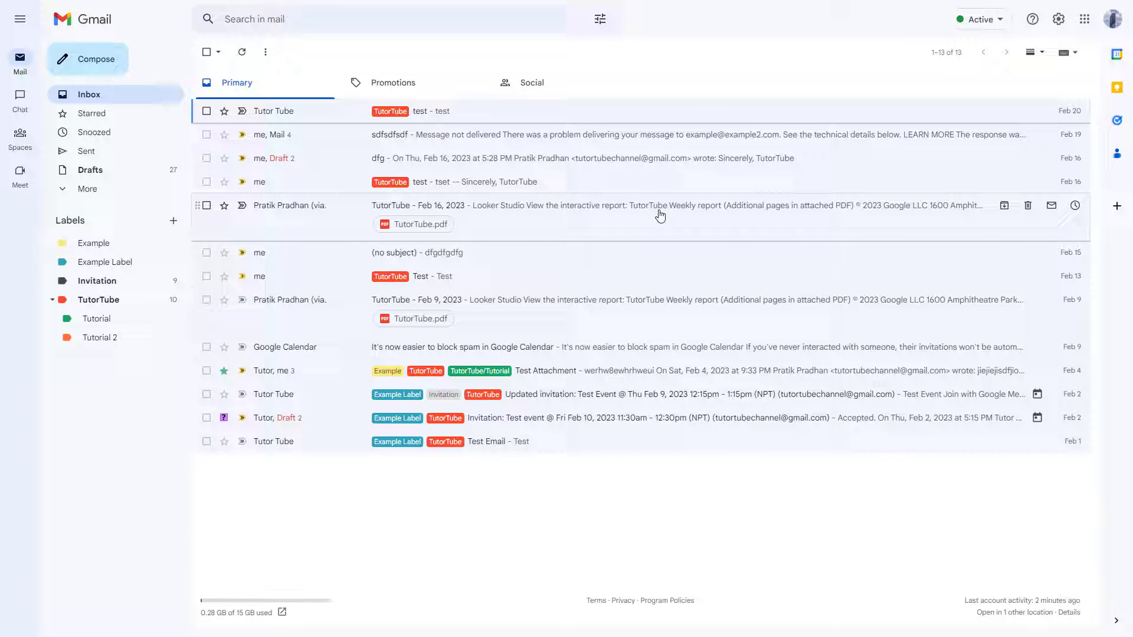
mouse_move(765, 245)
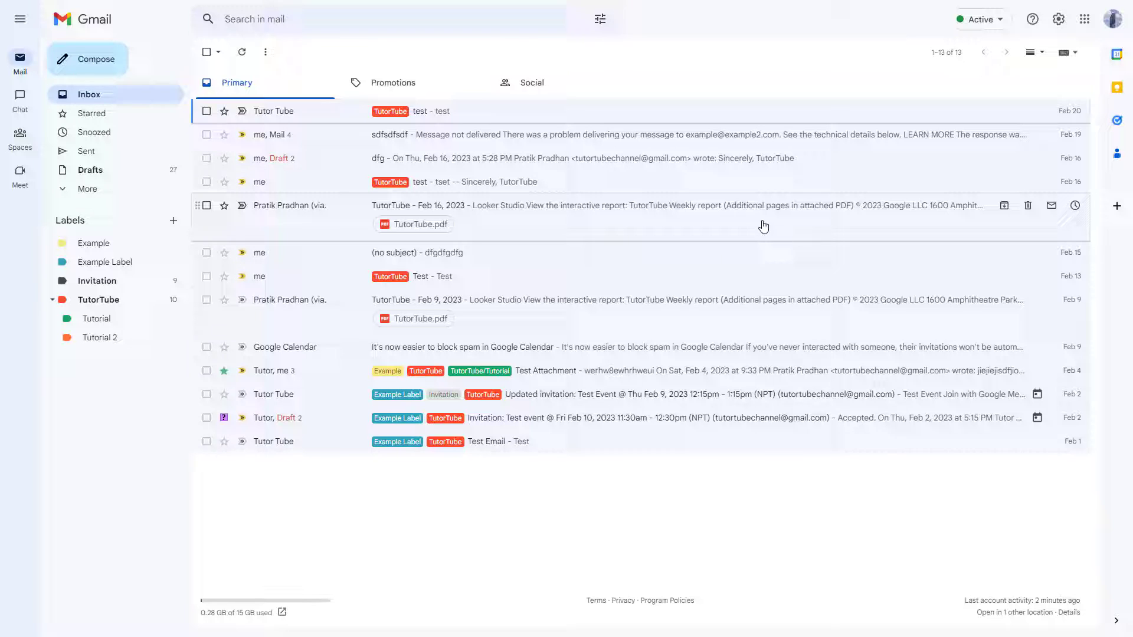
mouse_move(488, 135)
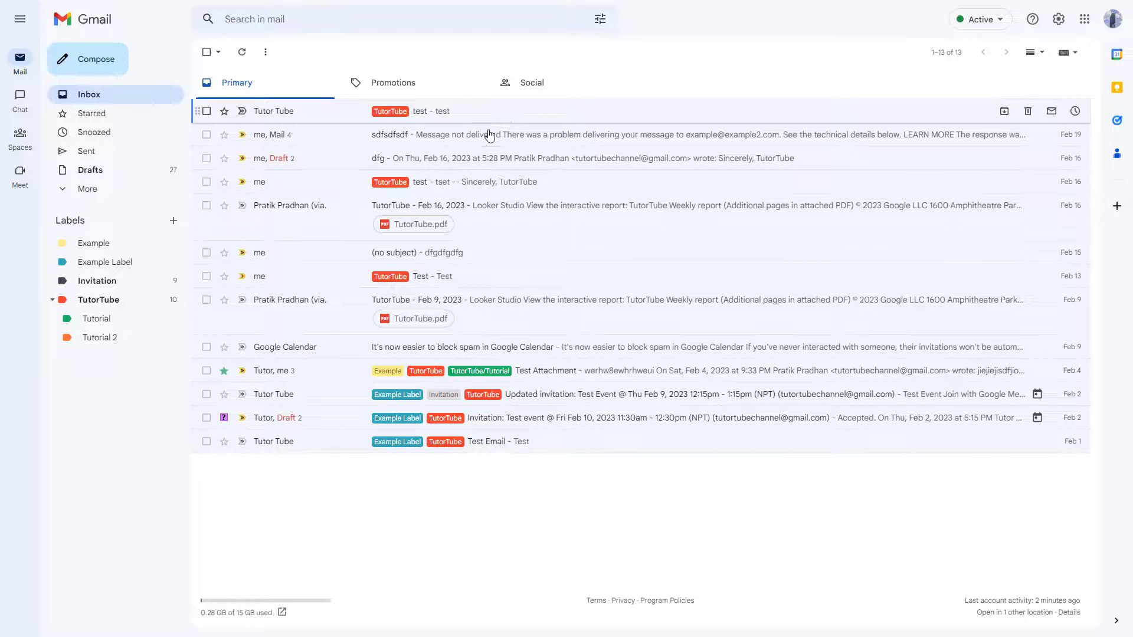
mouse_move(540, 182)
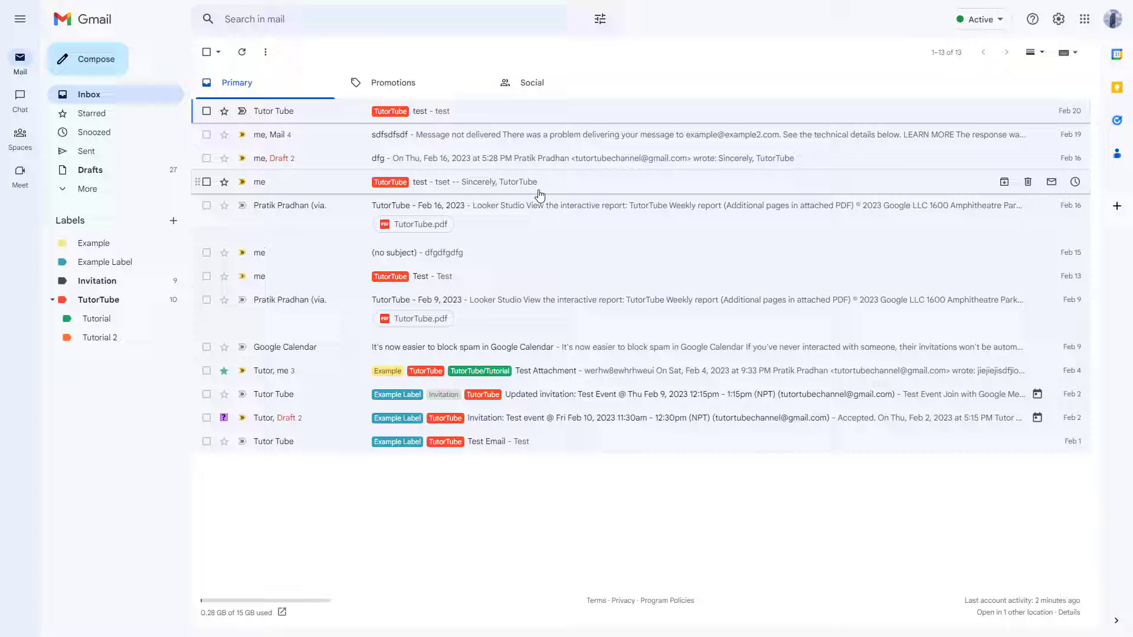
mouse_move(1041, 135)
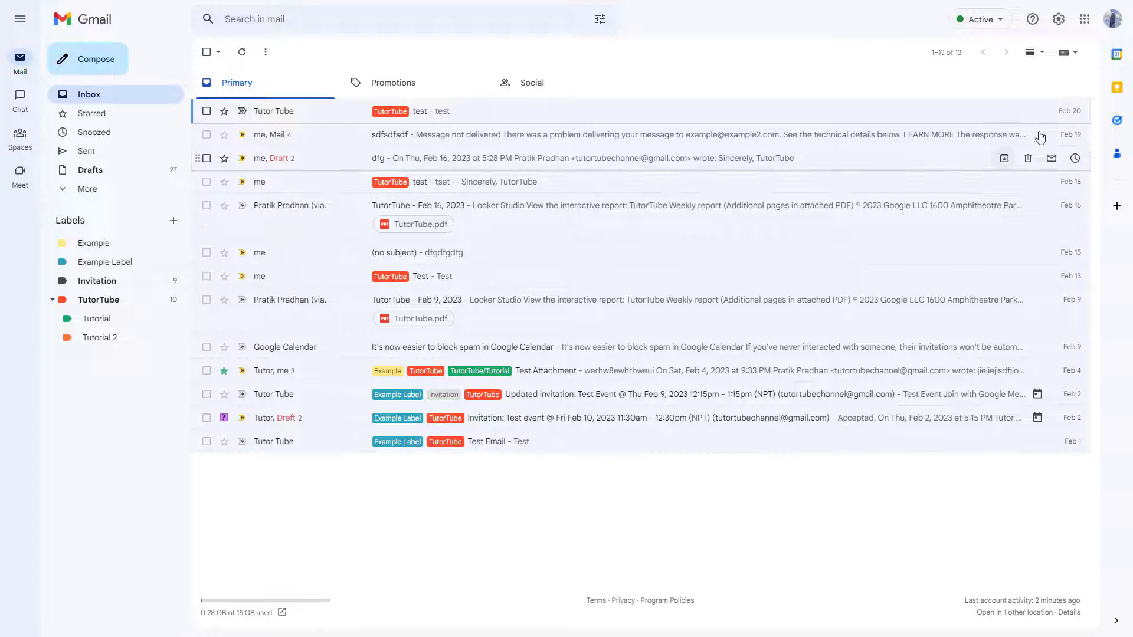
Switch the Snippets setting to No snippets (subjects only) and save the change.
left_click(1058, 19)
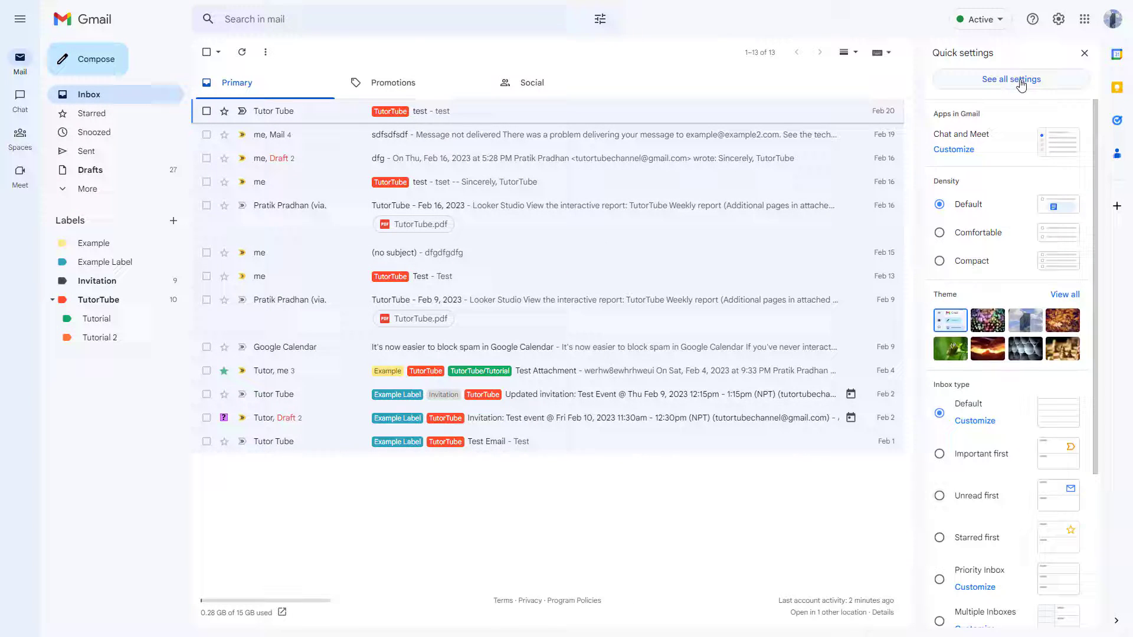
left_click(1010, 78)
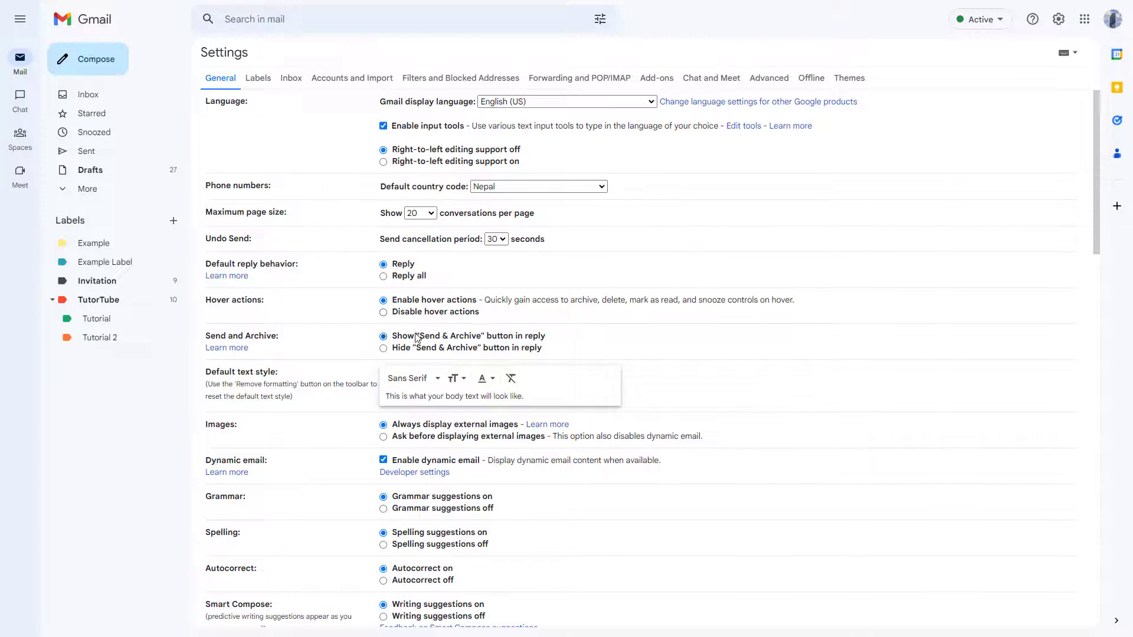
scroll("down", 3)
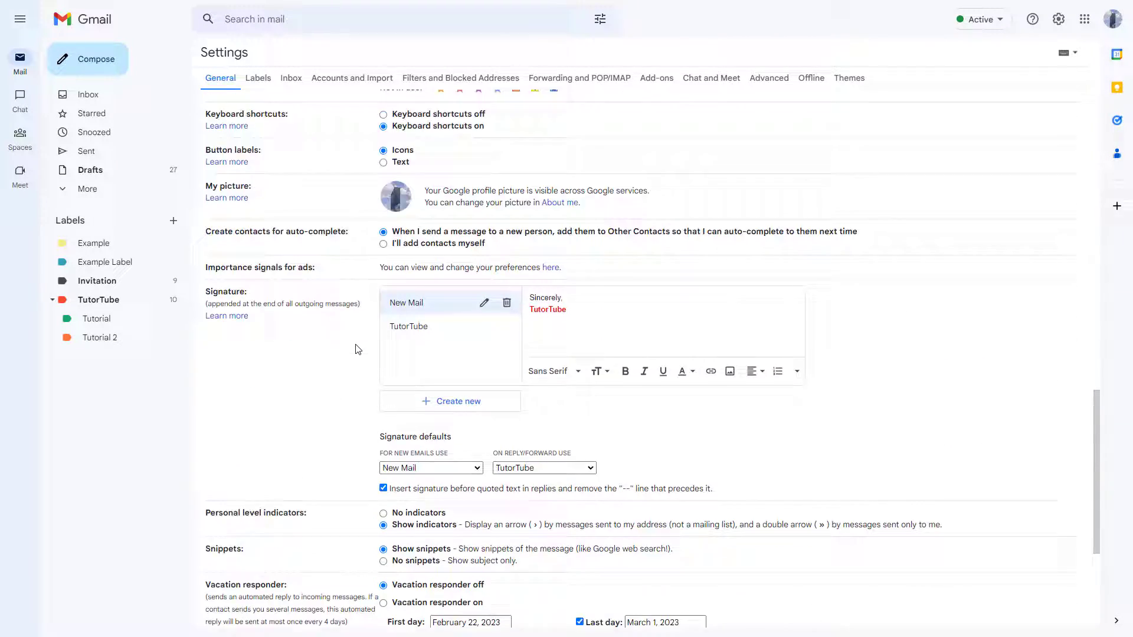
scroll("down", 3)
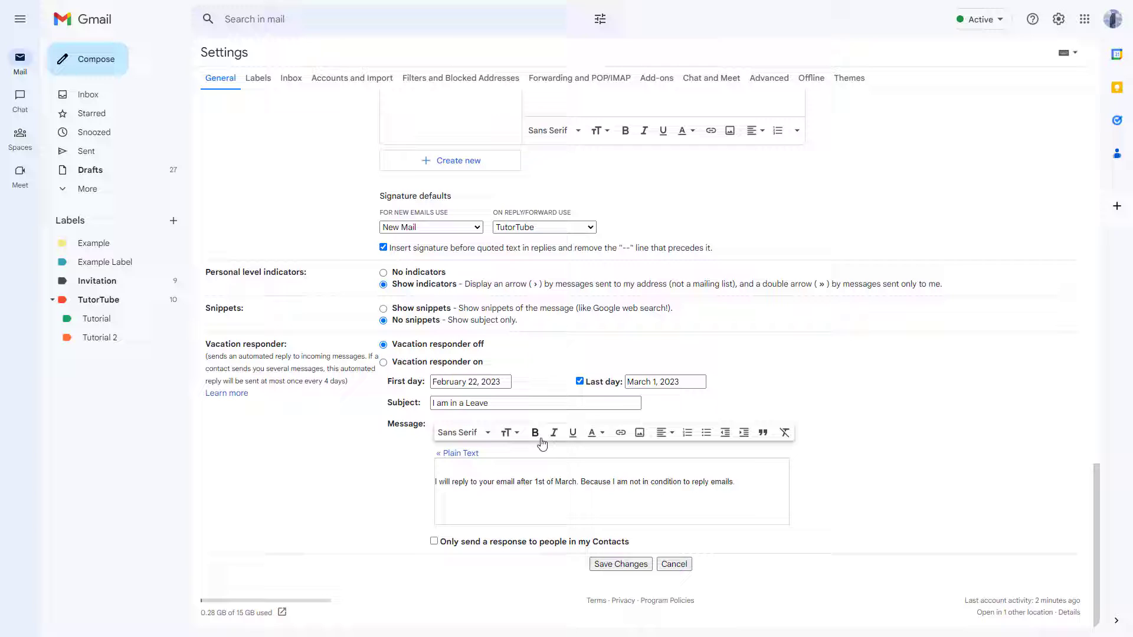
mouse_move(618, 568)
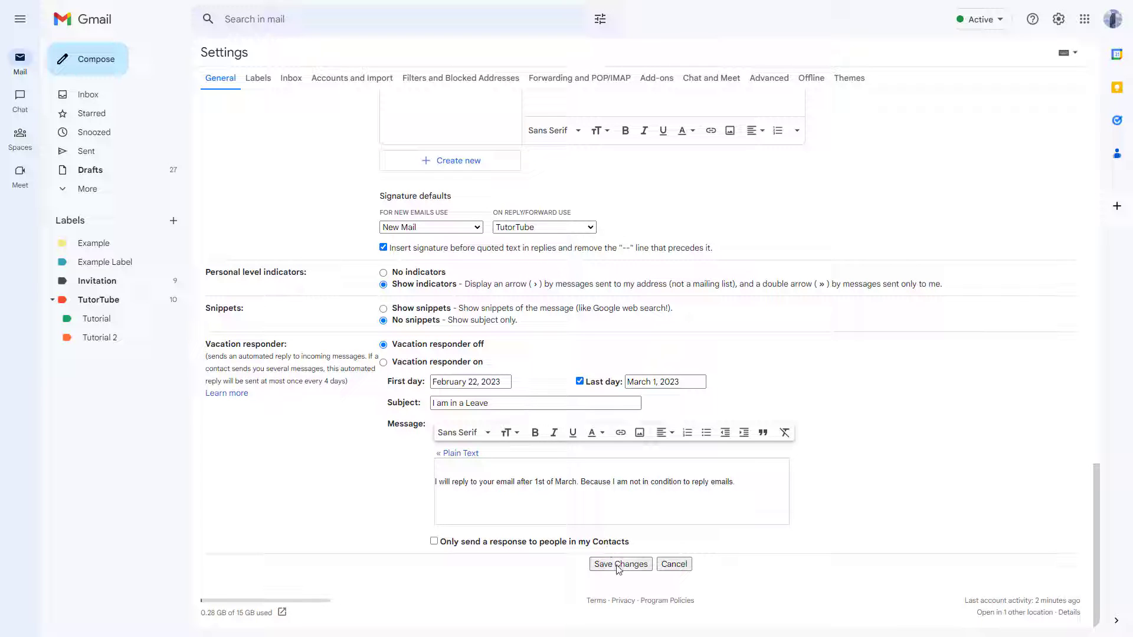
left_click(619, 564)
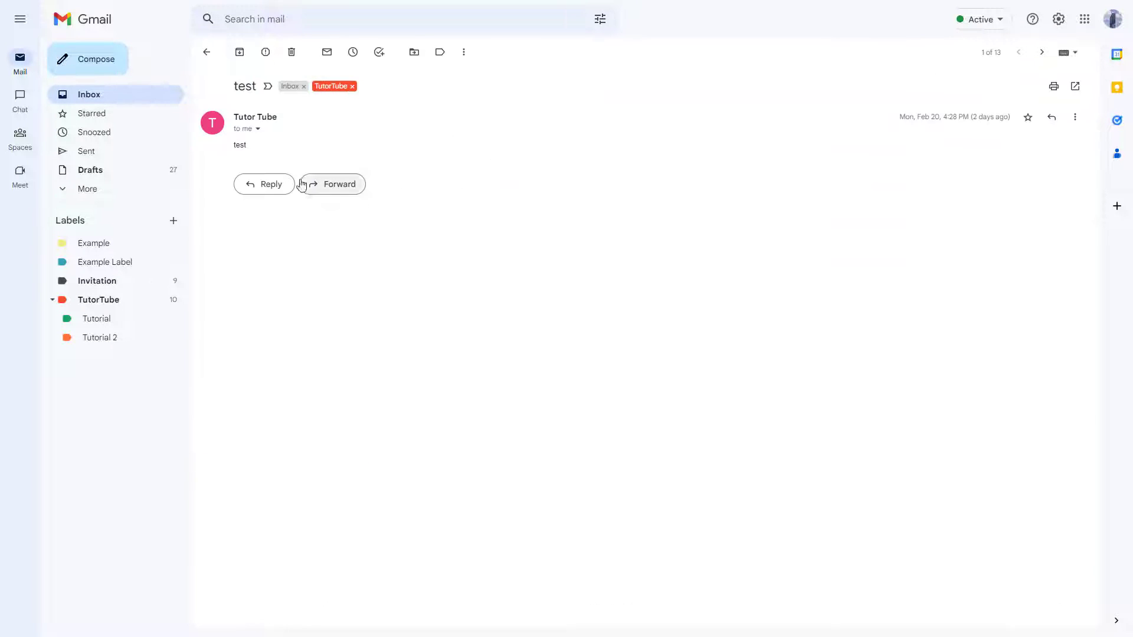
Check the subject-only inbox, then set Snippets back to Show snippets.
left_click(207, 51)
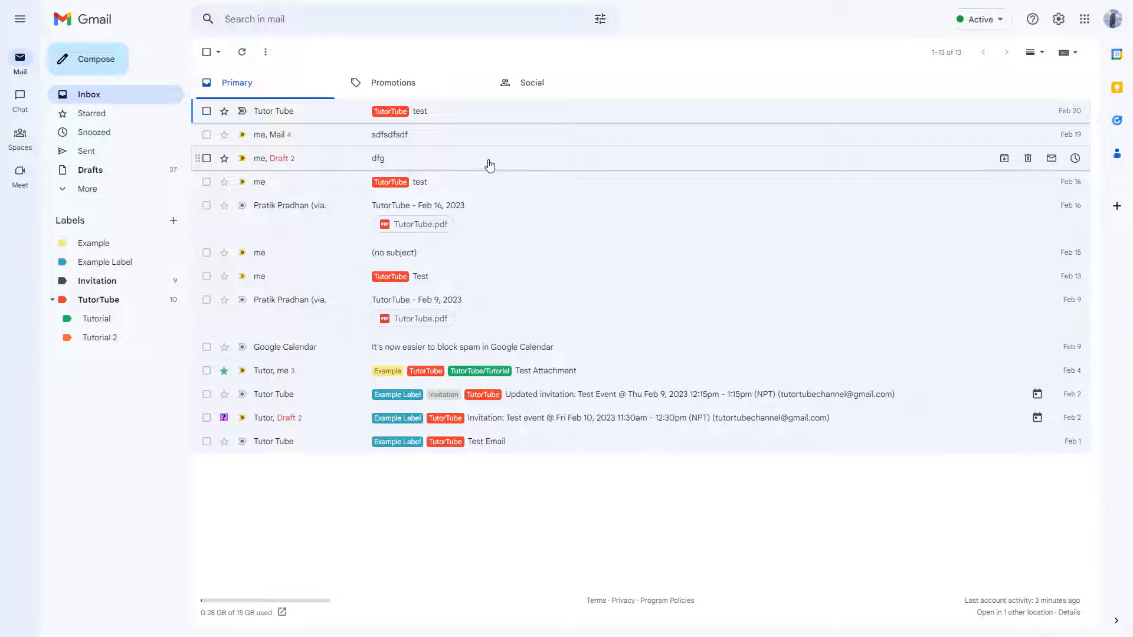
mouse_move(564, 299)
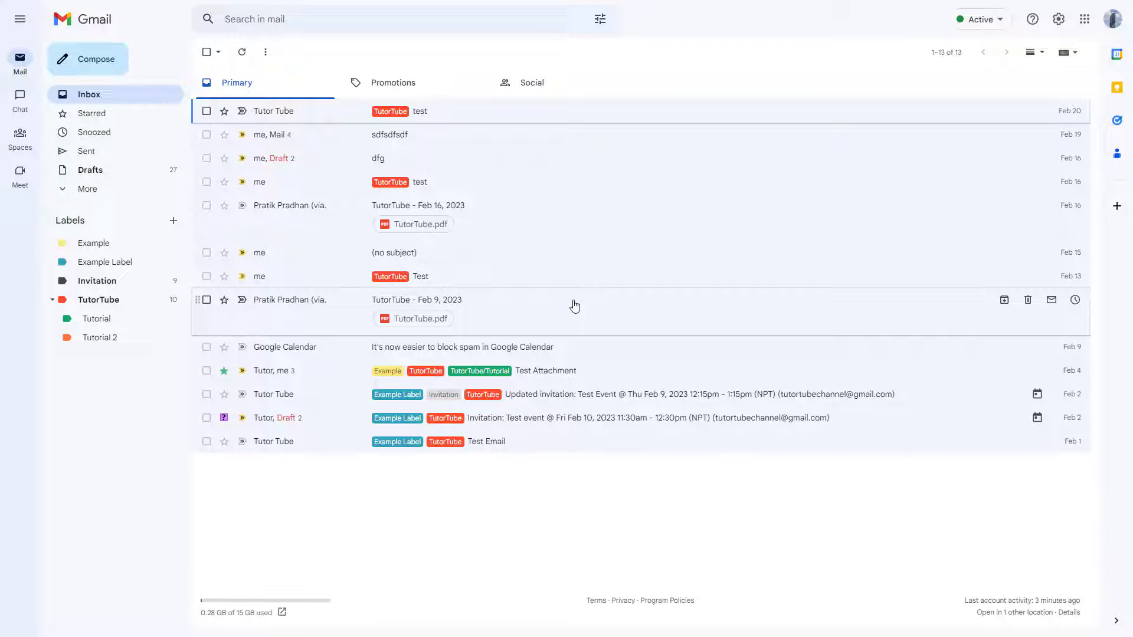
mouse_move(1020, 102)
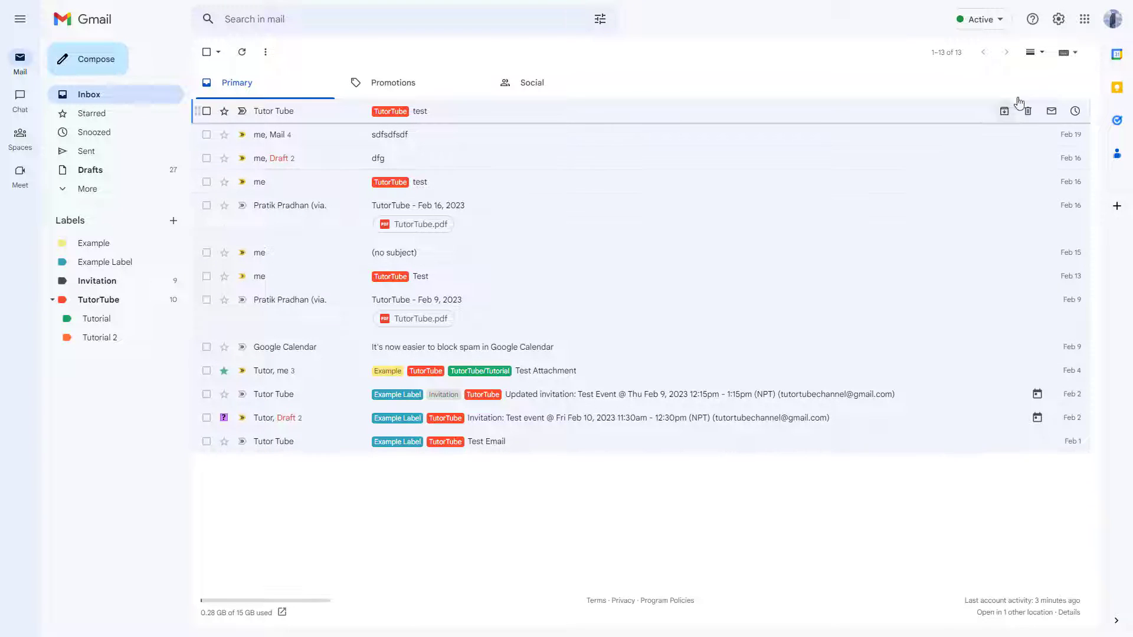
left_click(1058, 19)
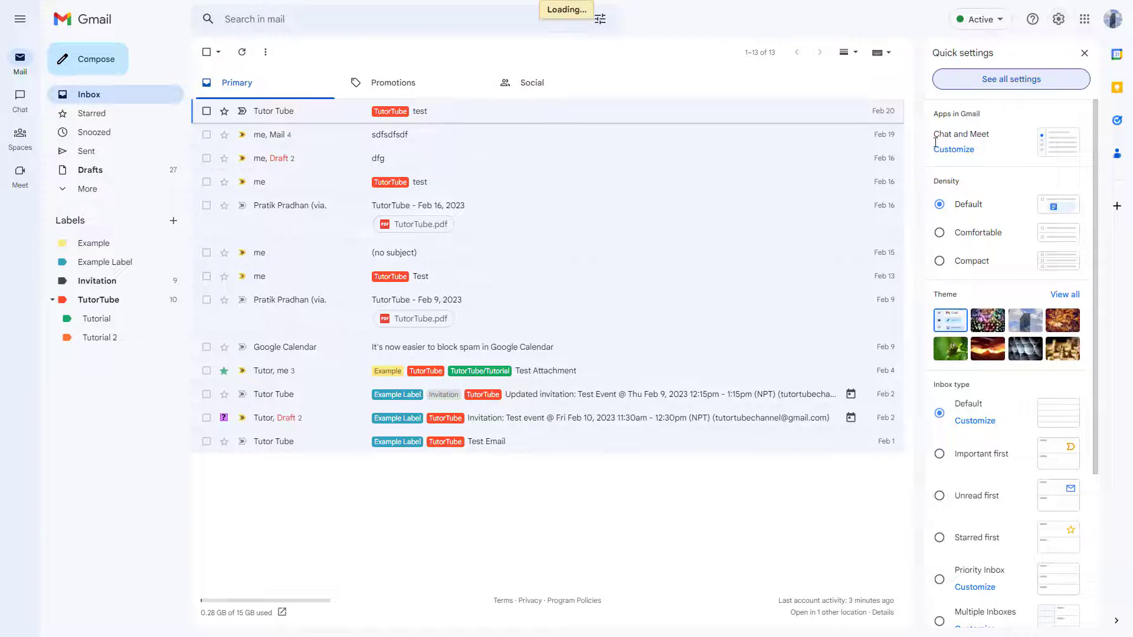
left_click(1010, 79)
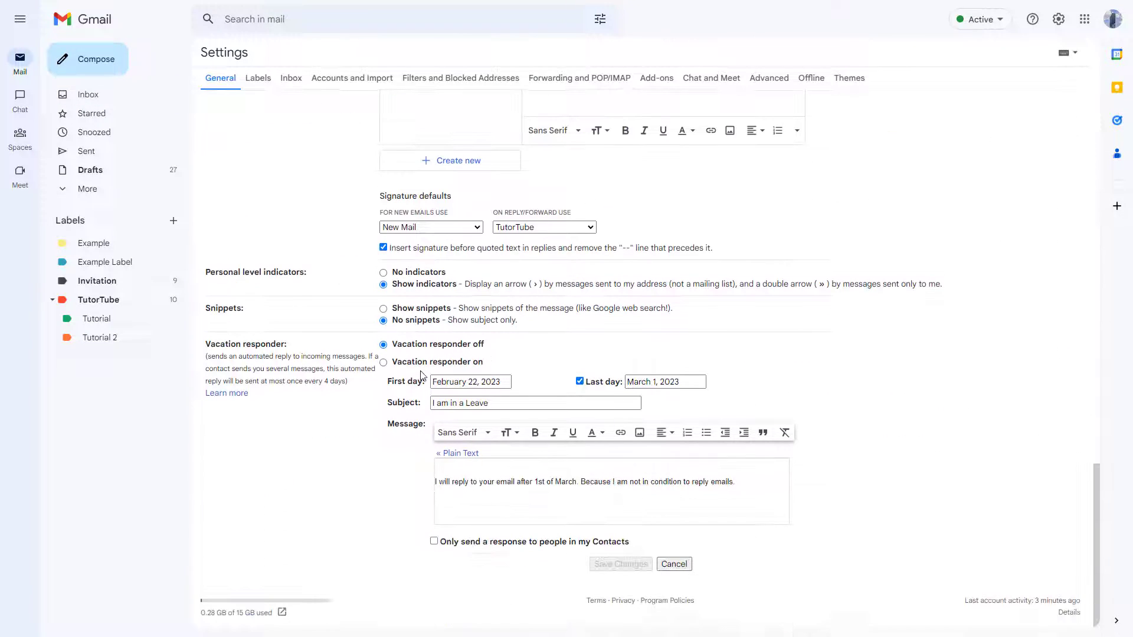
left_click(383, 308)
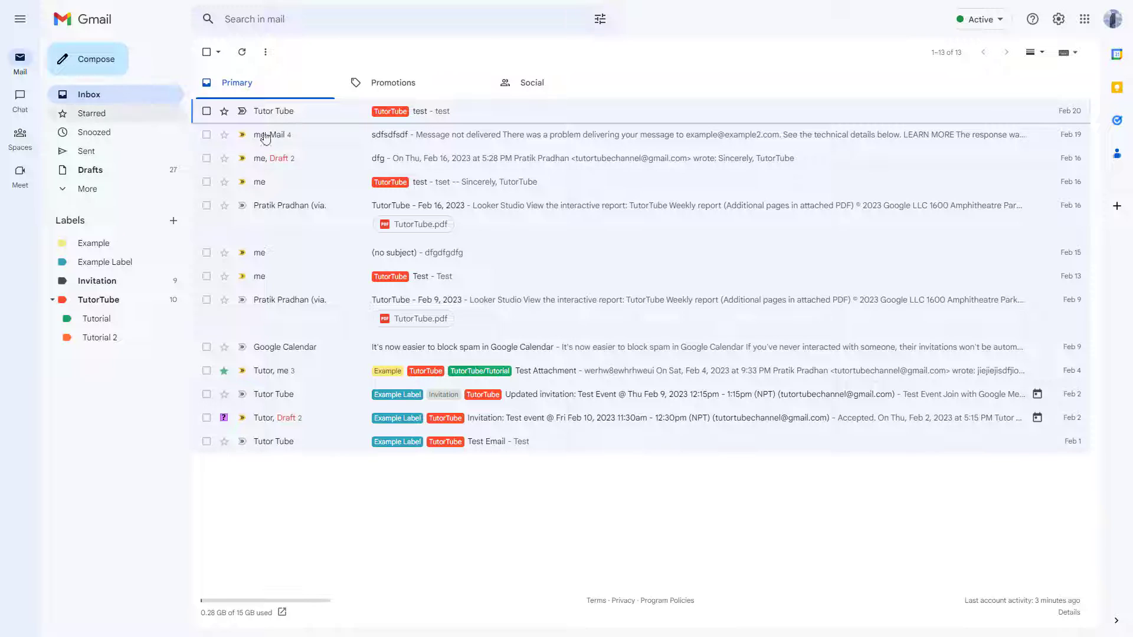
mouse_move(896, 229)
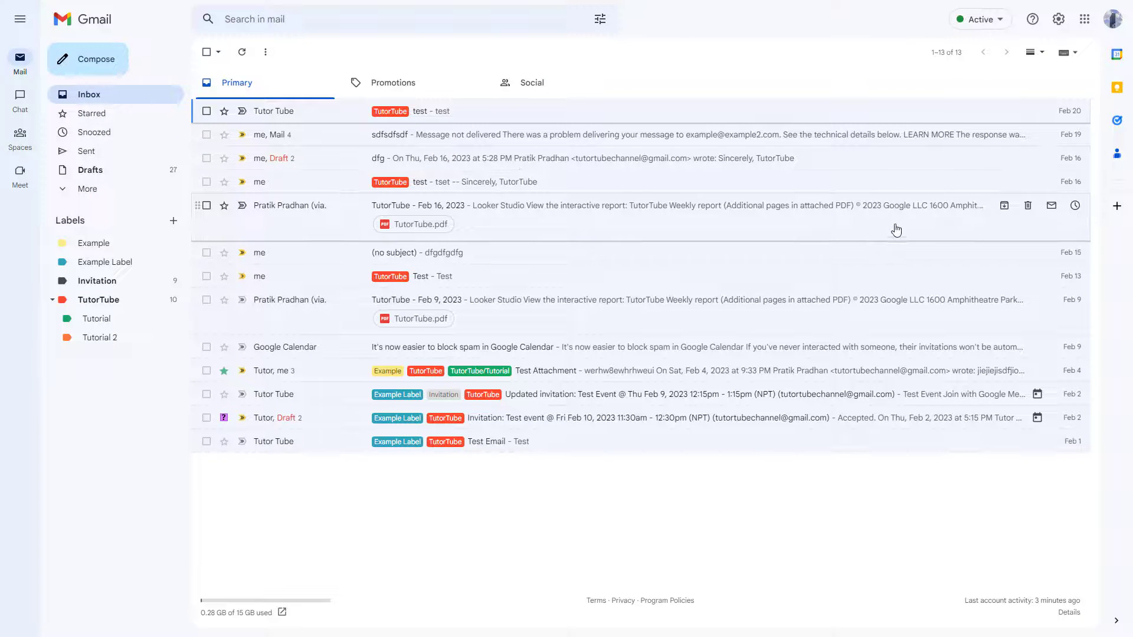
mouse_move(698, 276)
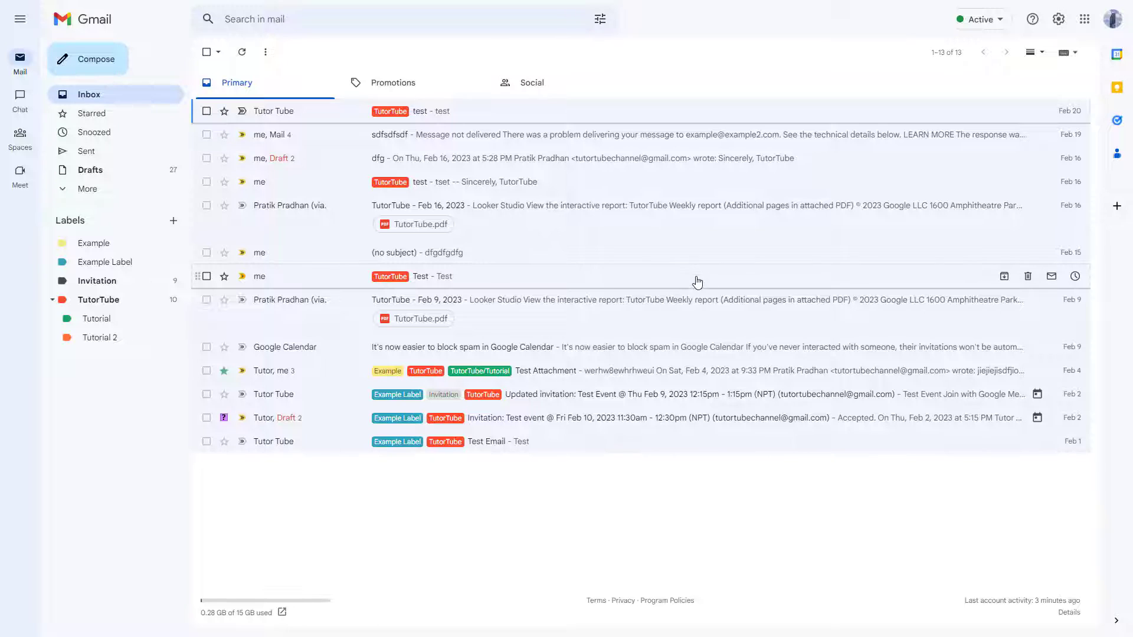
mouse_move(692, 281)
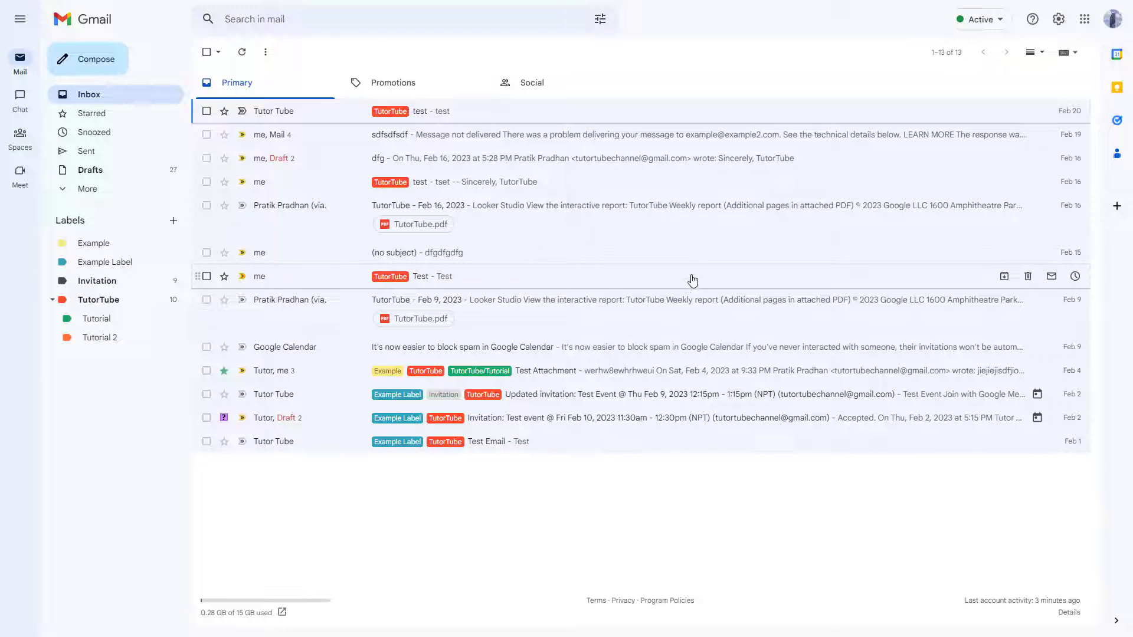
mouse_move(703, 274)
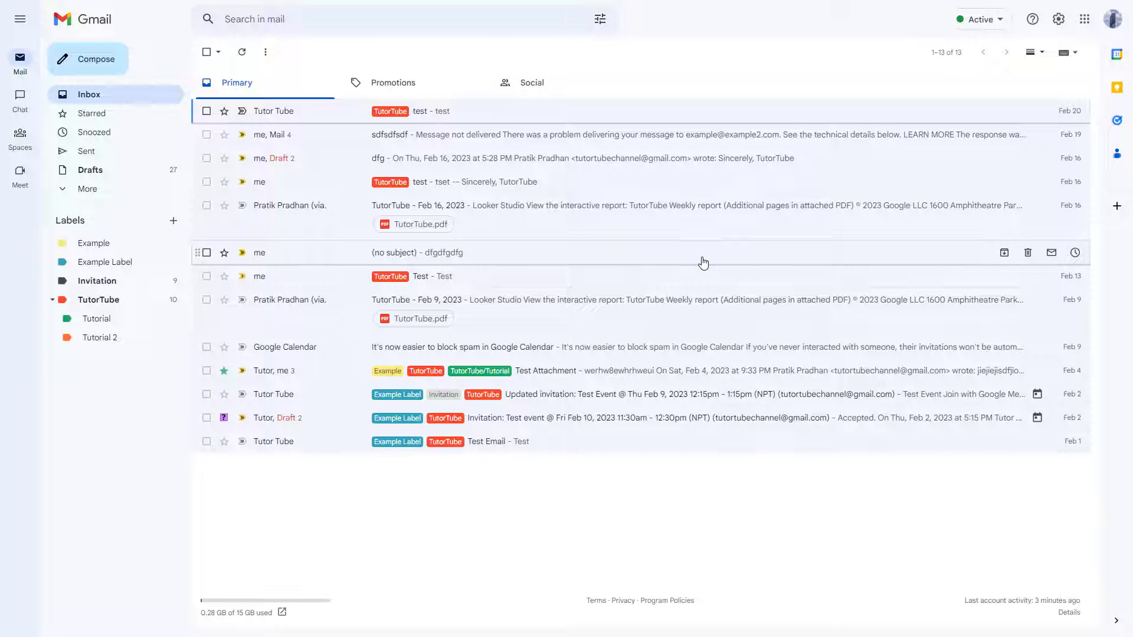
mouse_move(694, 309)
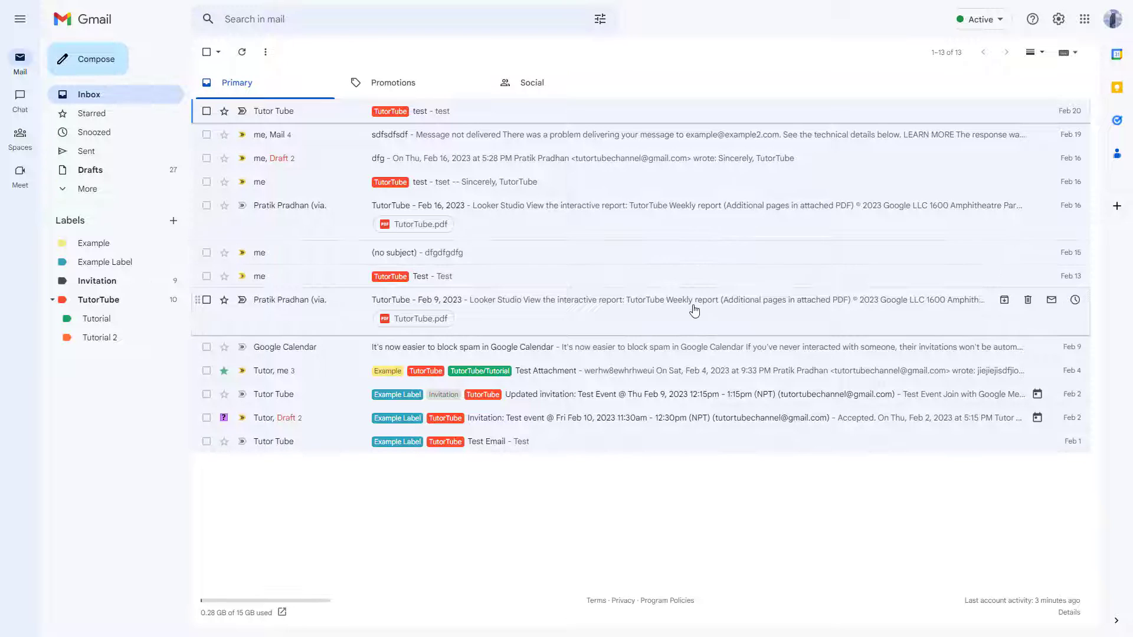
mouse_move(694, 311)
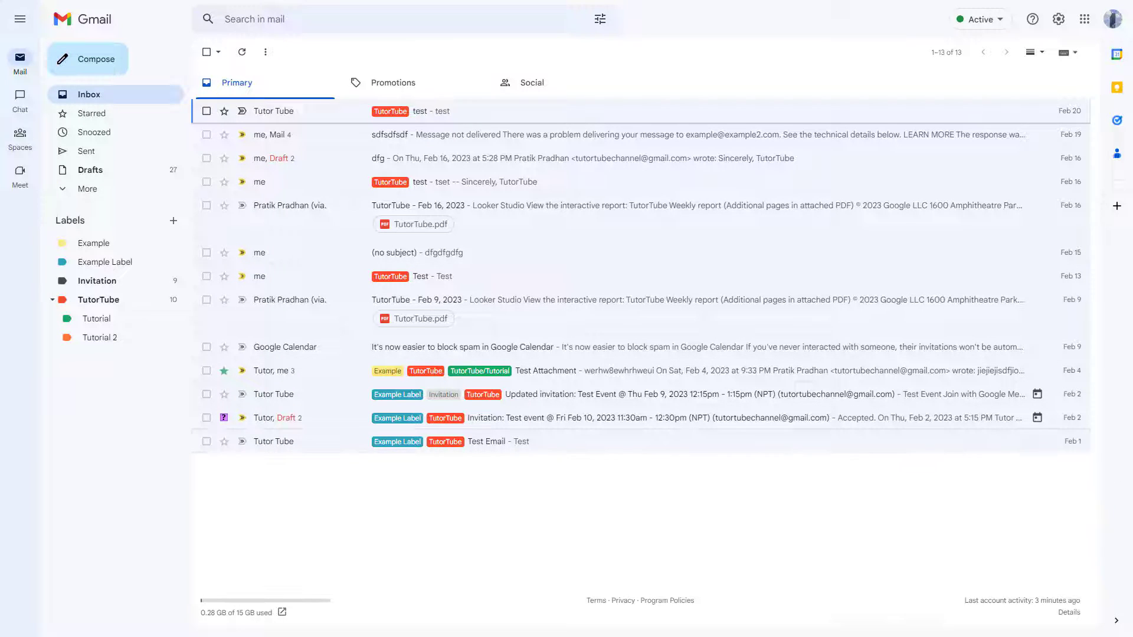